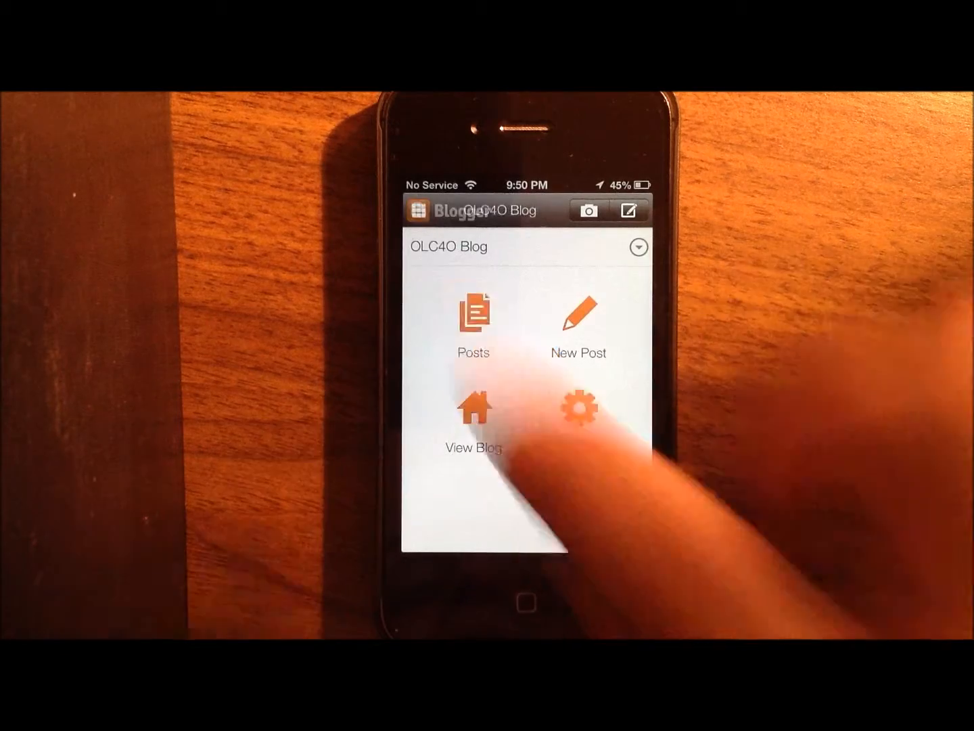
# Open the Settings screen for the OLC4O Blog from the Blogger home screen
pyautogui.click(473, 315)
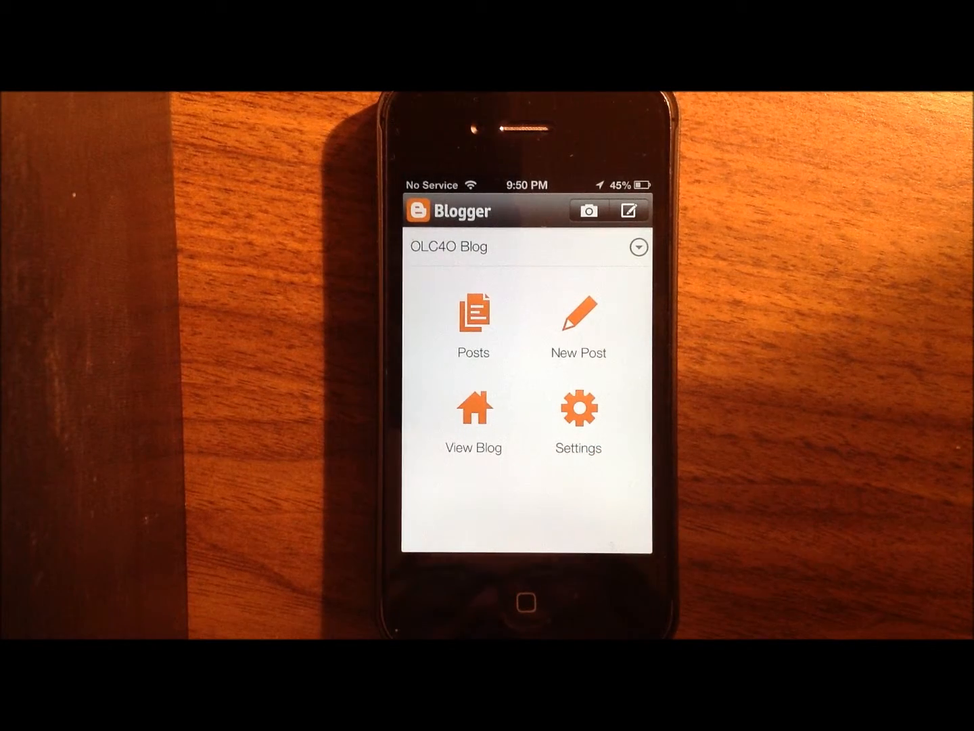
pyautogui.click(577, 406)
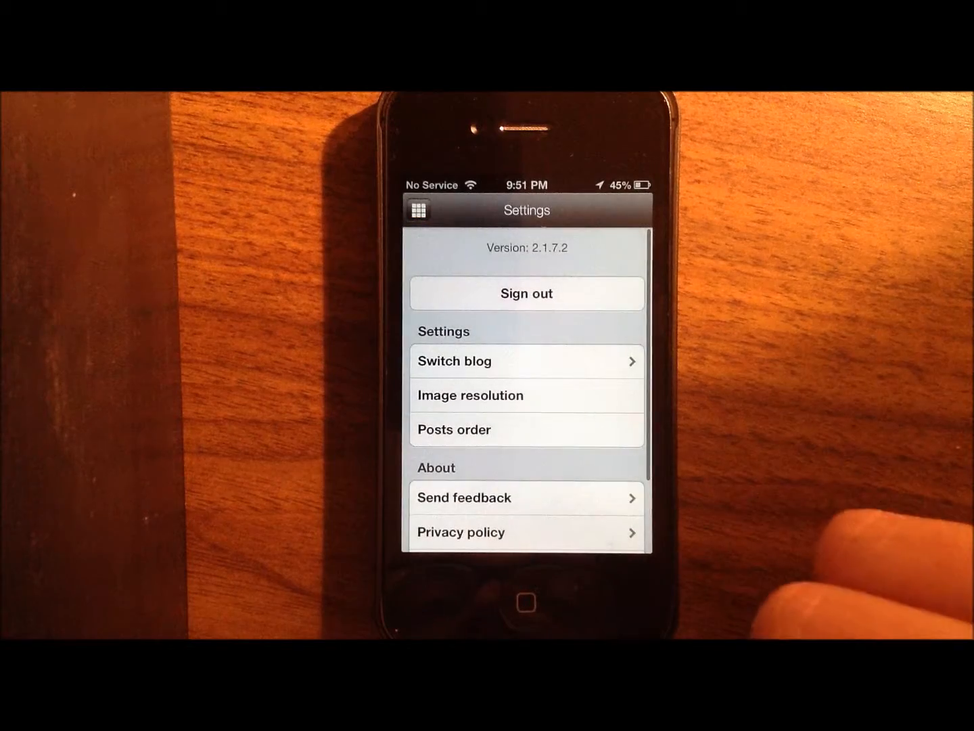
# Set the default image resolution to Large (400x300) and return to Settings
pyautogui.click(526, 395)
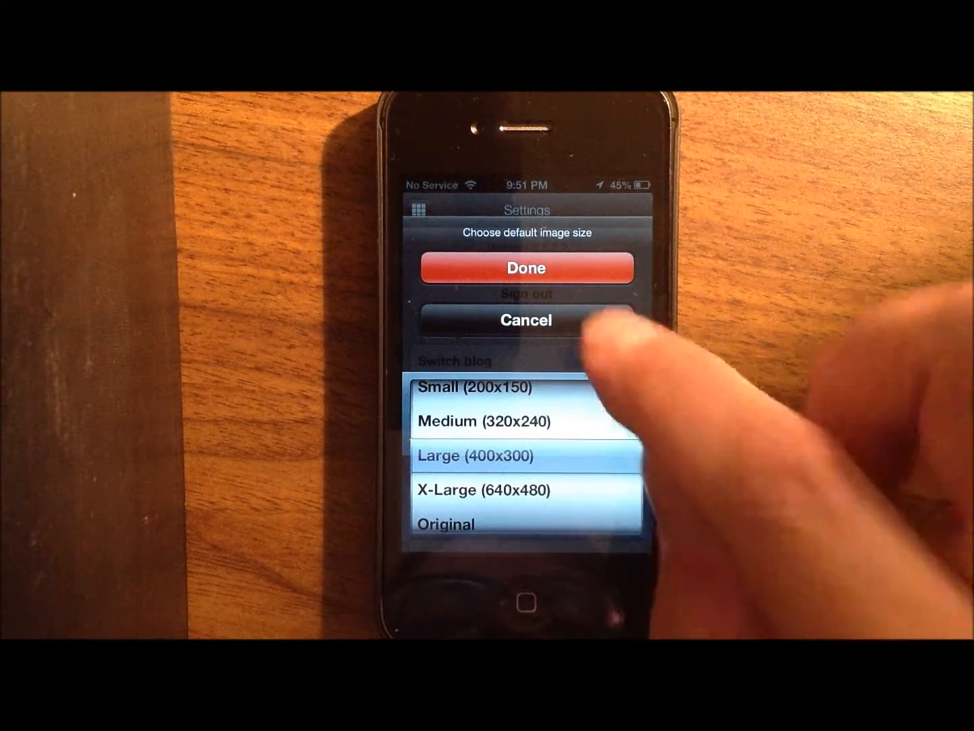
pyautogui.click(526, 319)
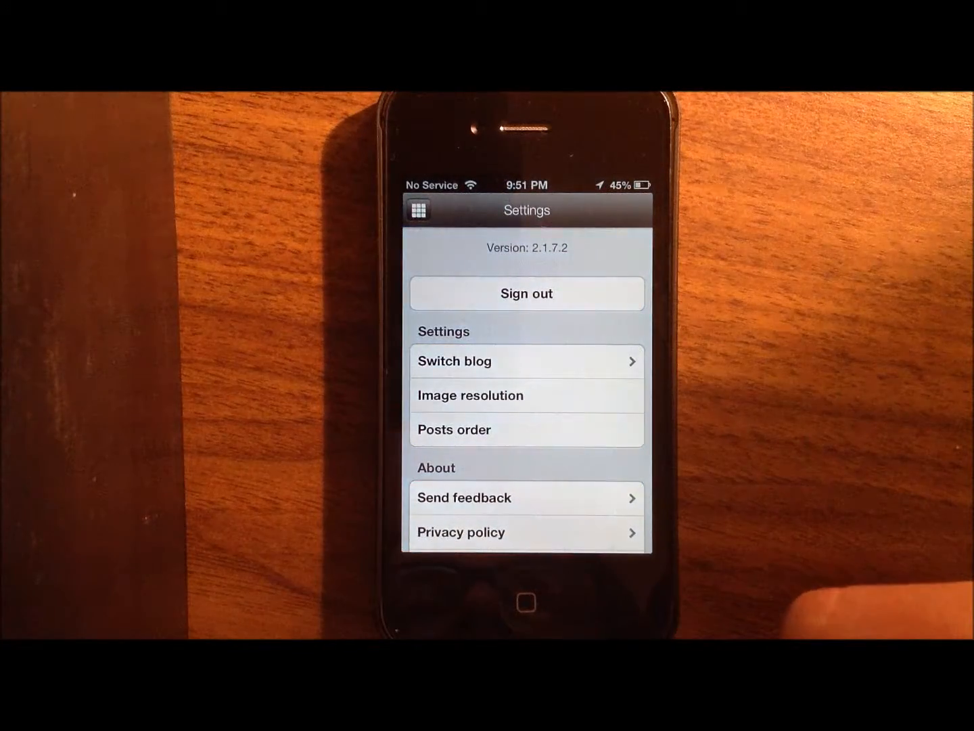